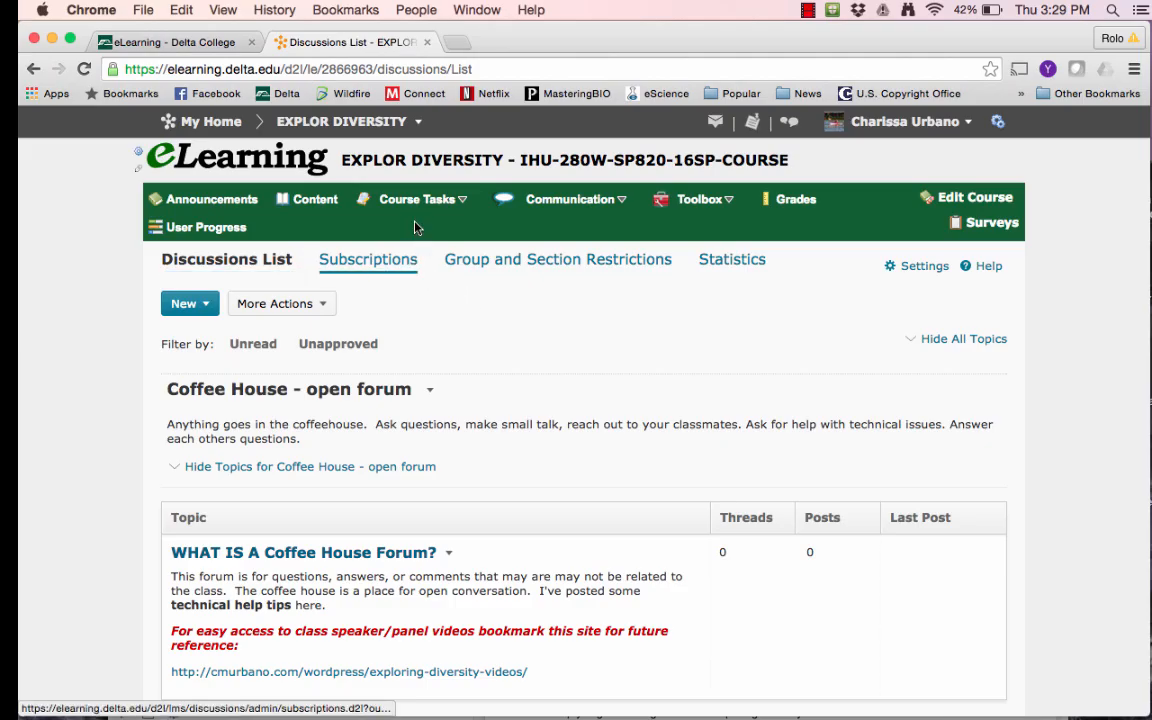
Go to the course Discussions list via Course Tasks and open its Settings.
left_click(414, 198)
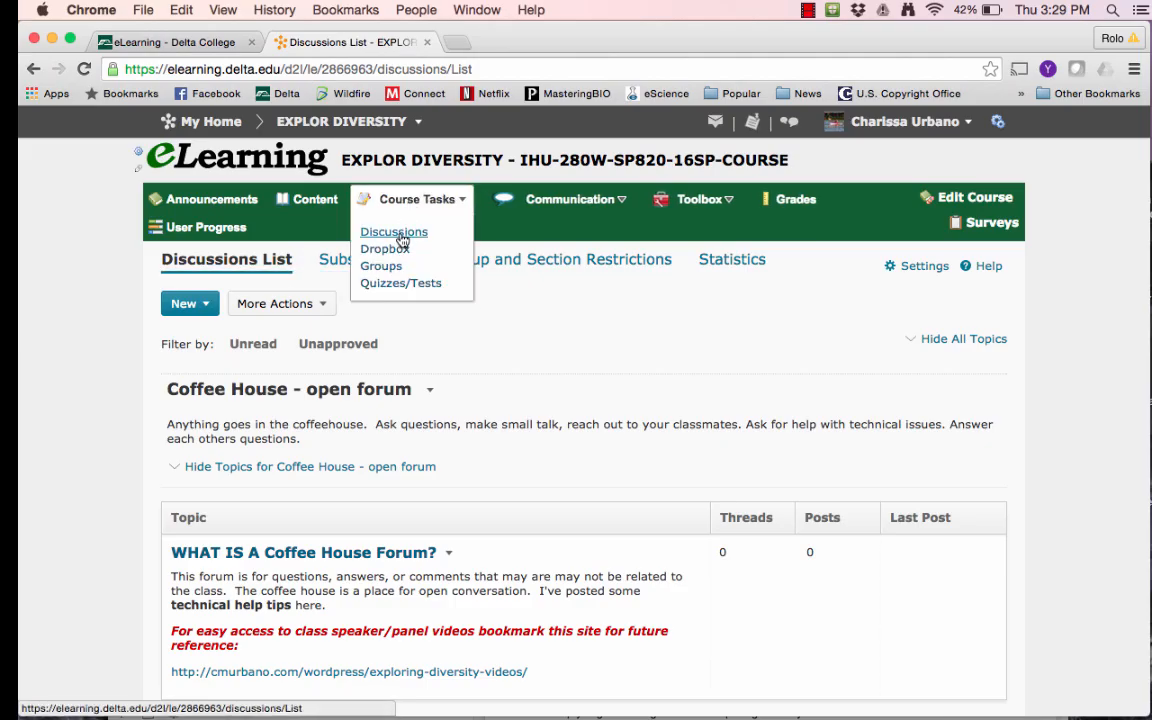
left_click(393, 231)
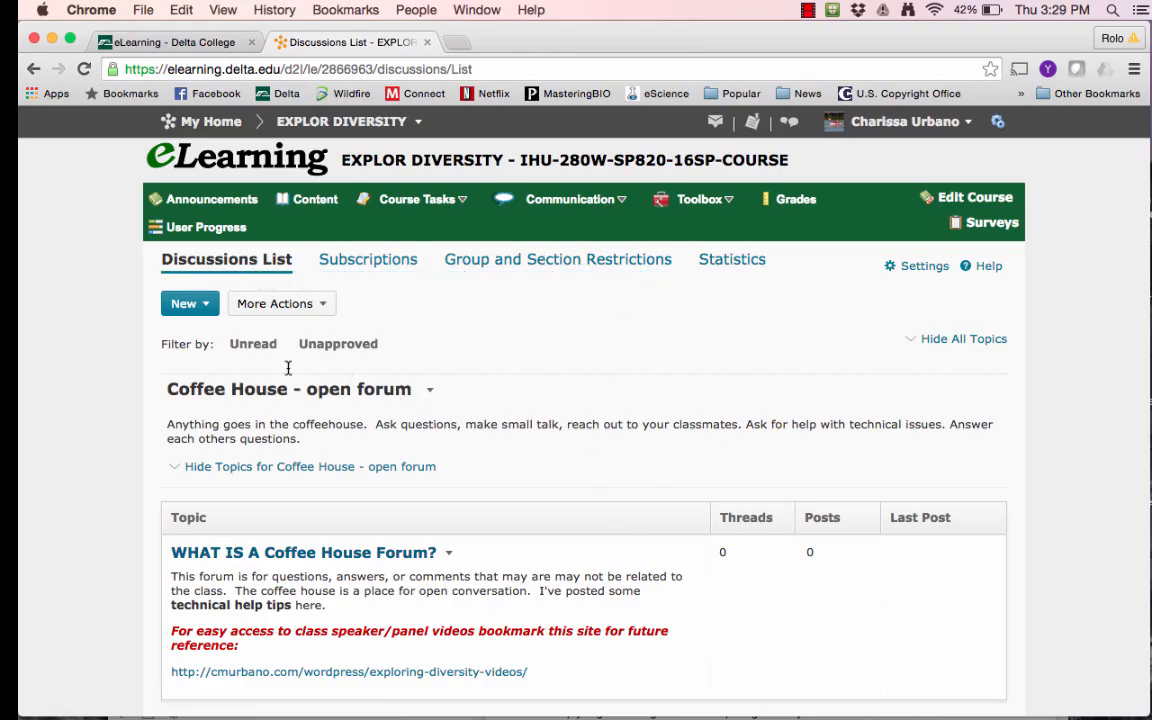
mouse_move(828, 375)
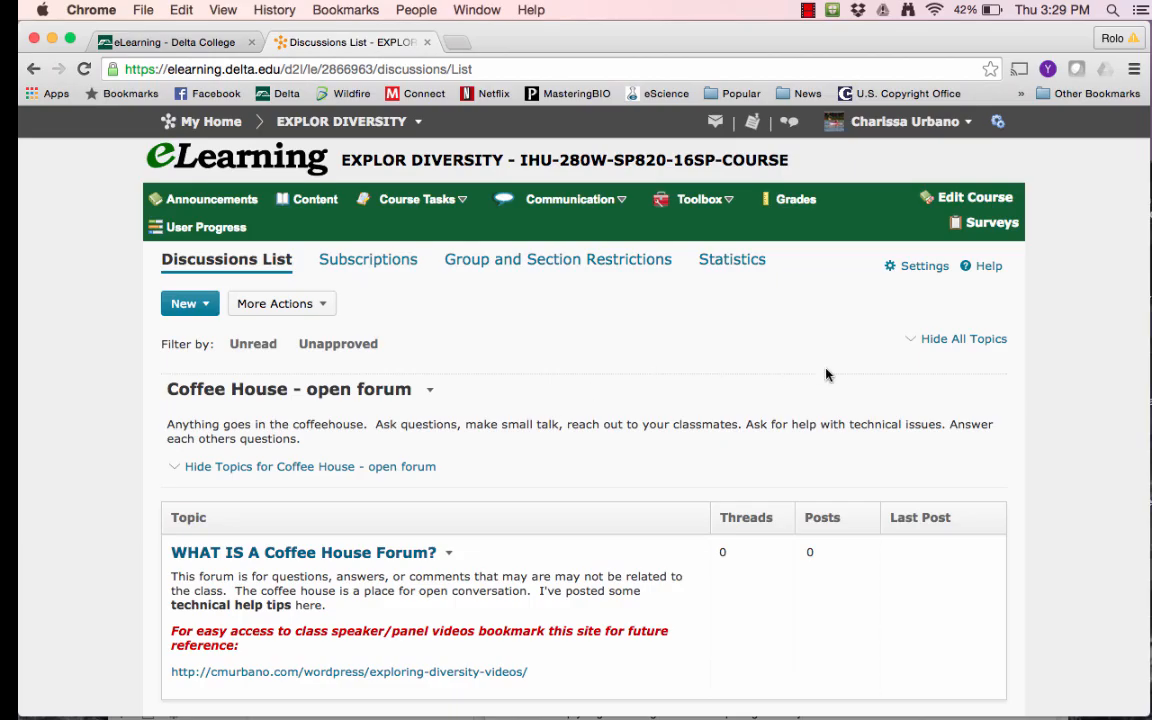
mouse_move(802, 348)
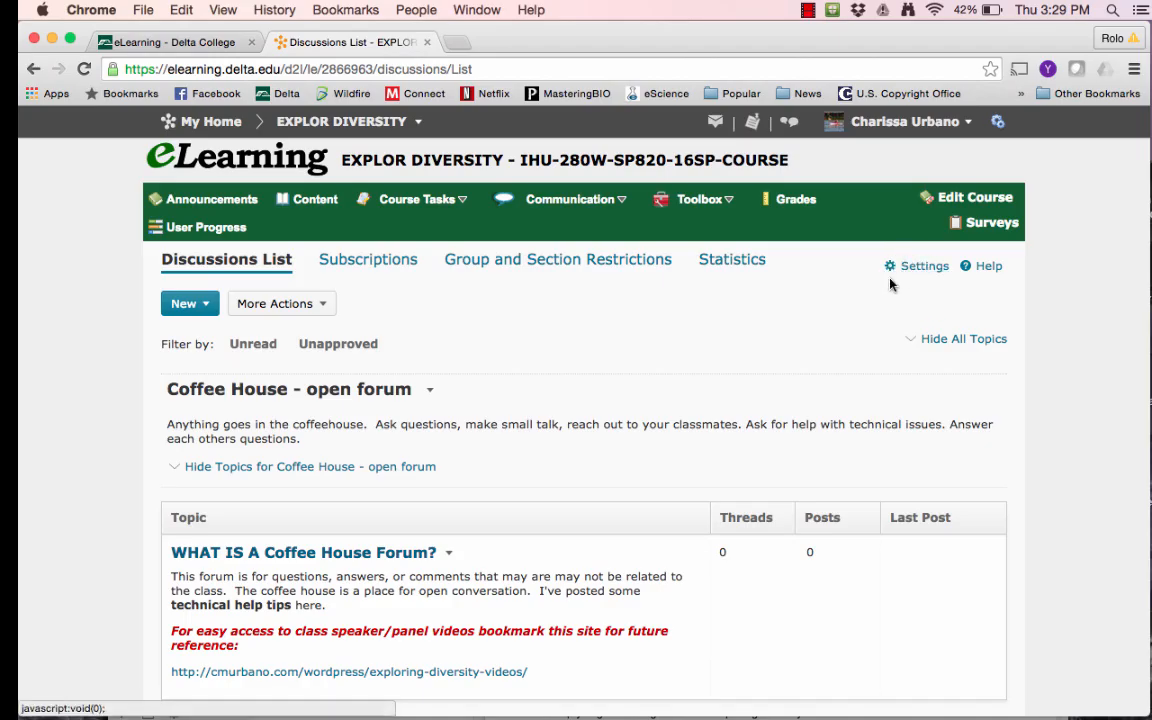
left_click(924, 266)
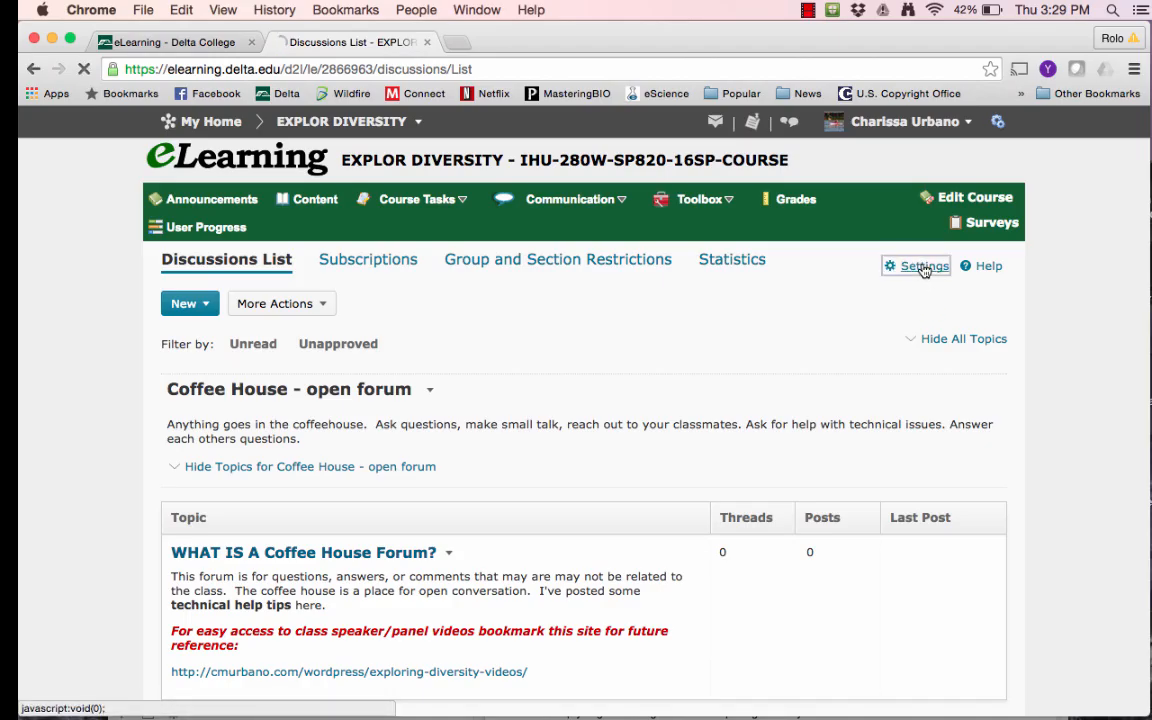
Turn off 'Include original post in reply' under Reply Settings.
left_click(917, 266)
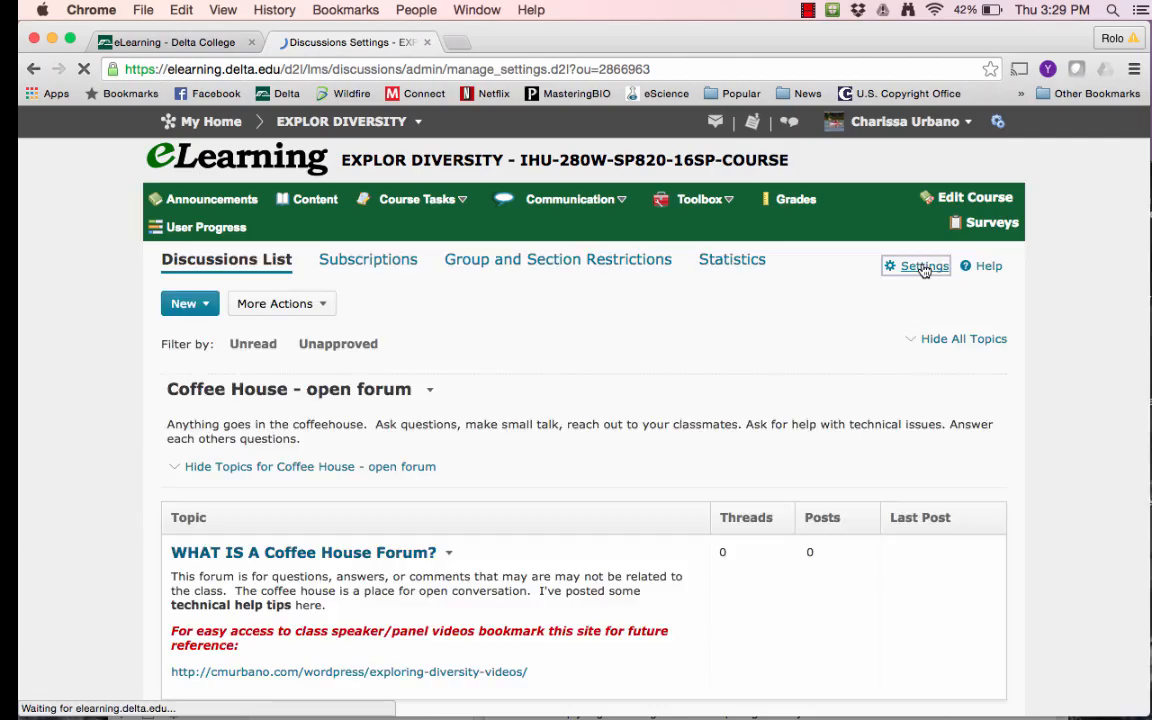
left_click(922, 266)
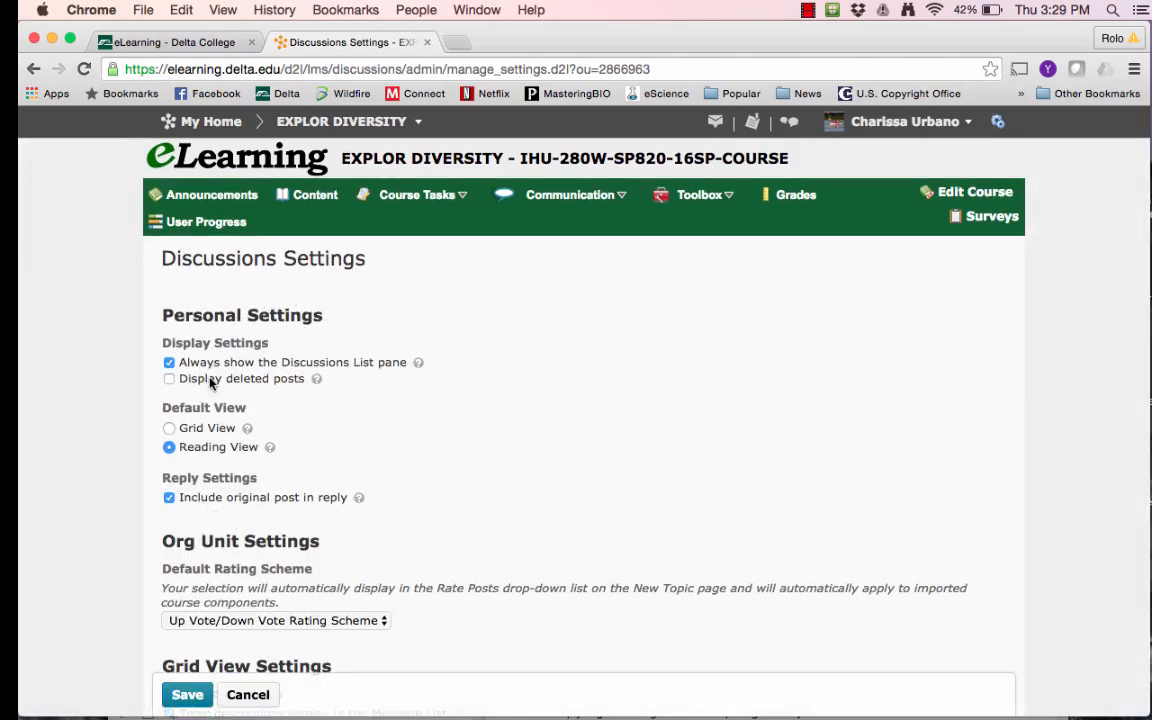
mouse_move(218, 468)
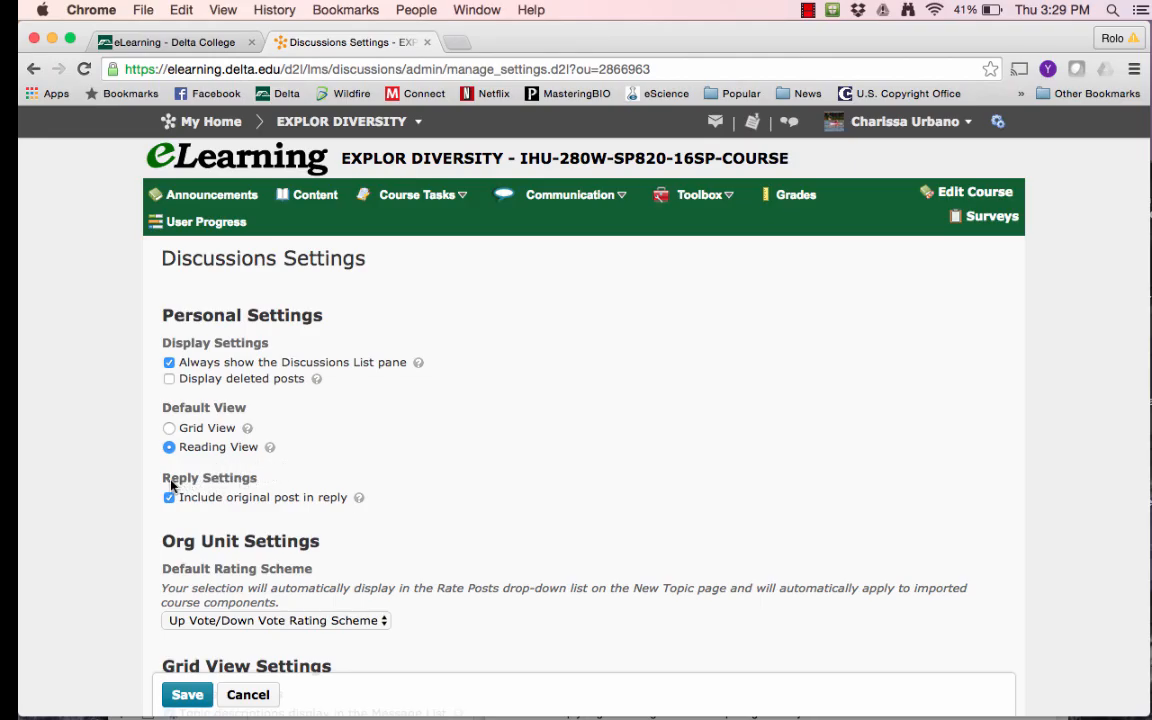
mouse_move(184, 493)
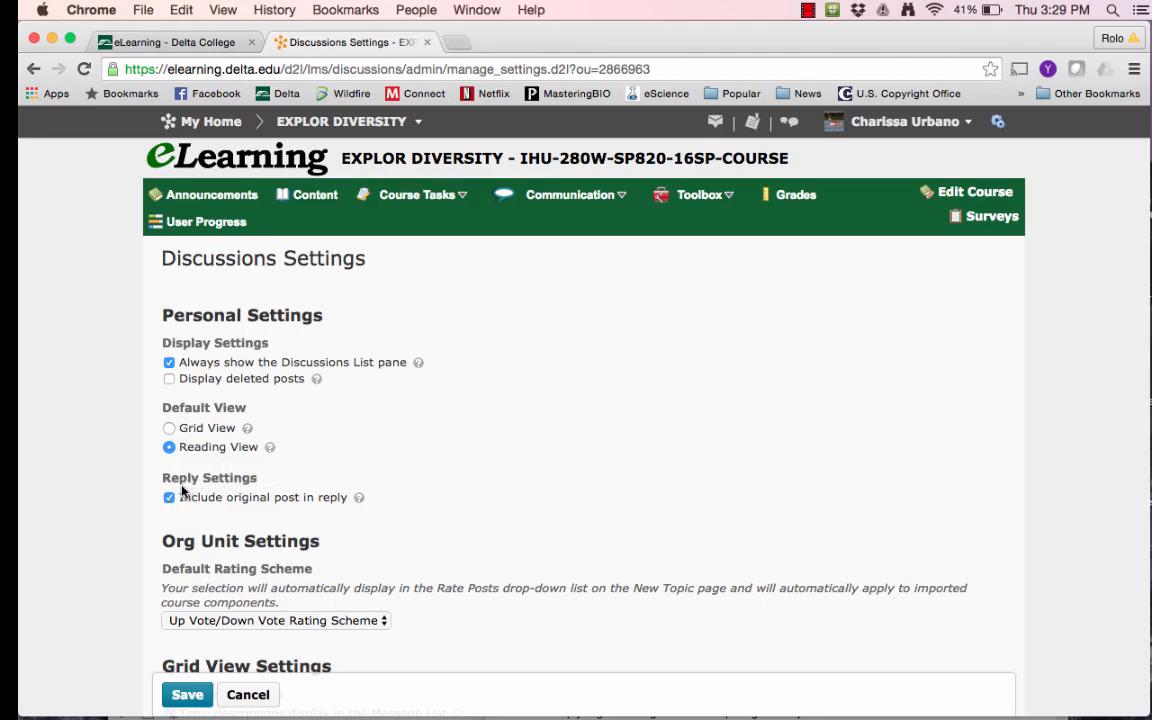
left_click(169, 498)
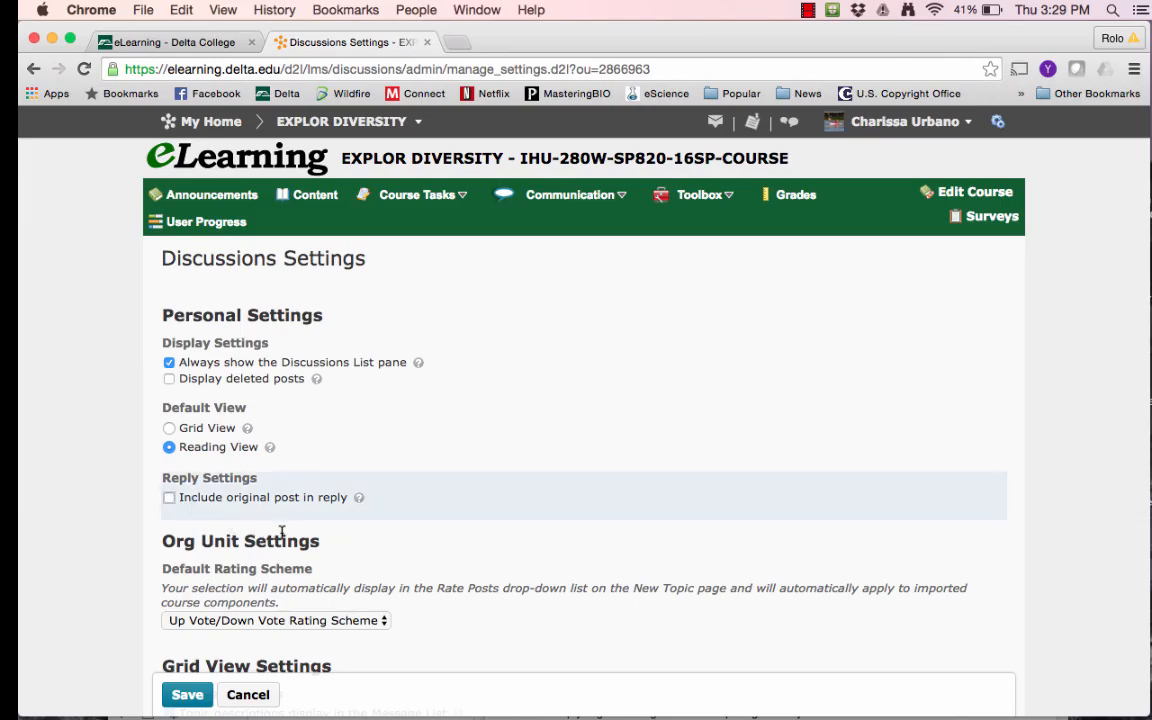
mouse_move(287, 513)
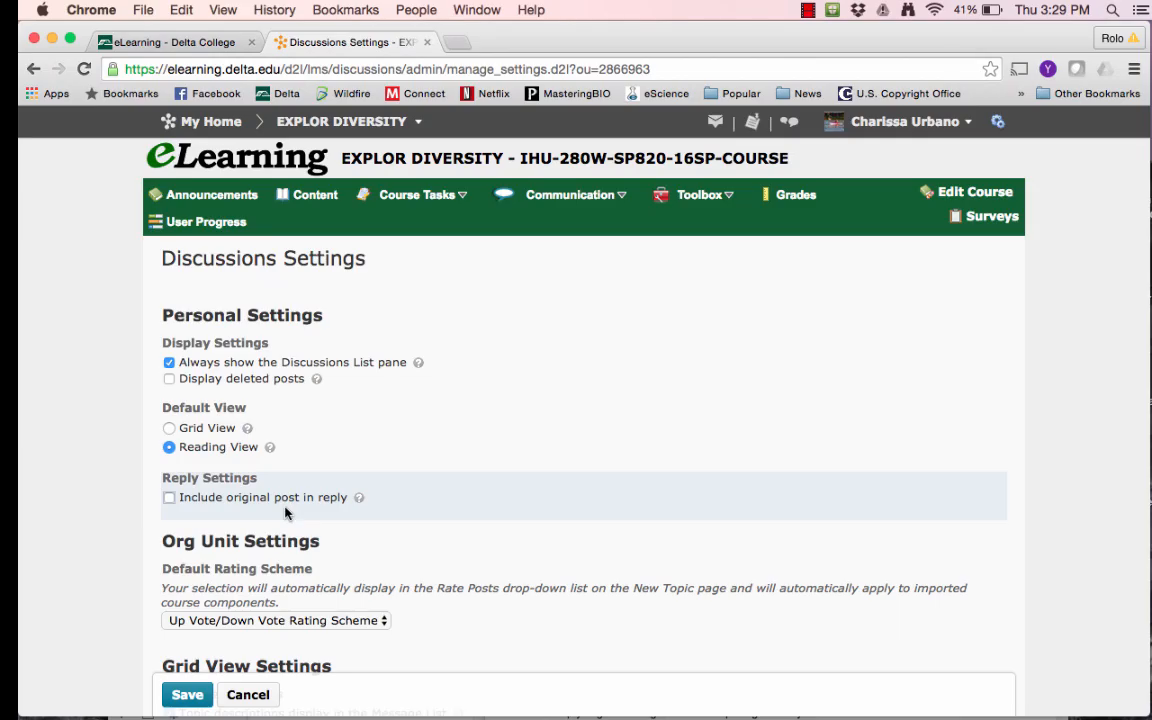
mouse_move(229, 506)
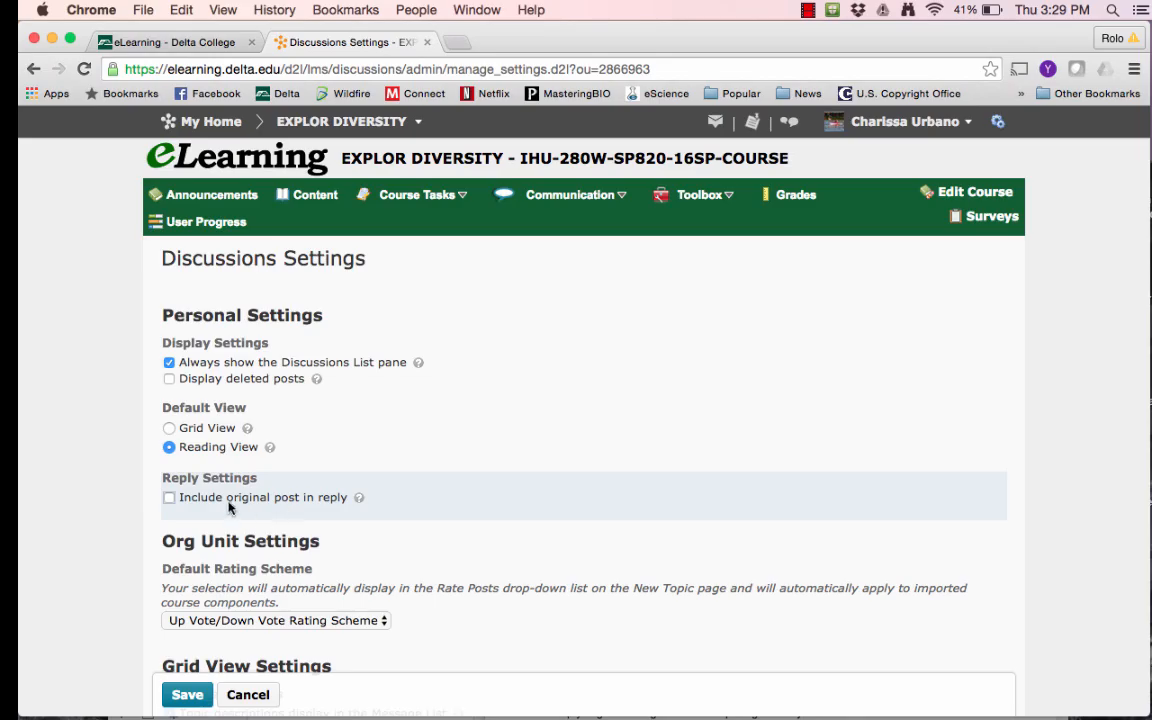
mouse_move(206, 507)
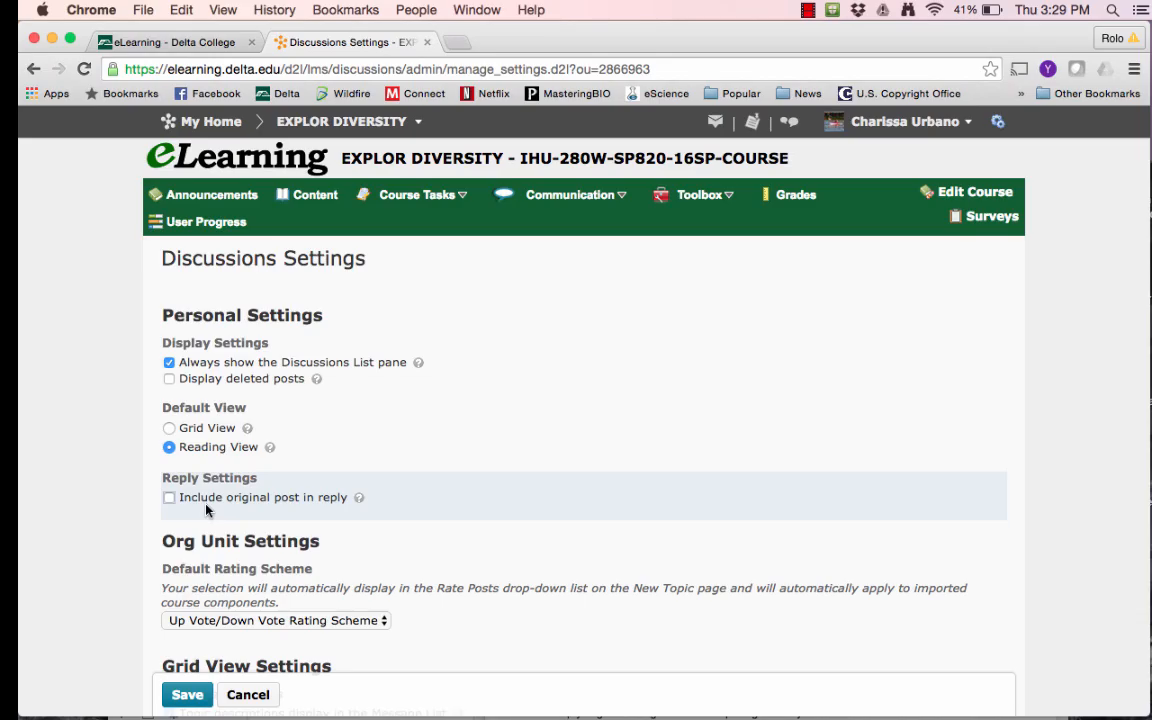
mouse_move(251, 504)
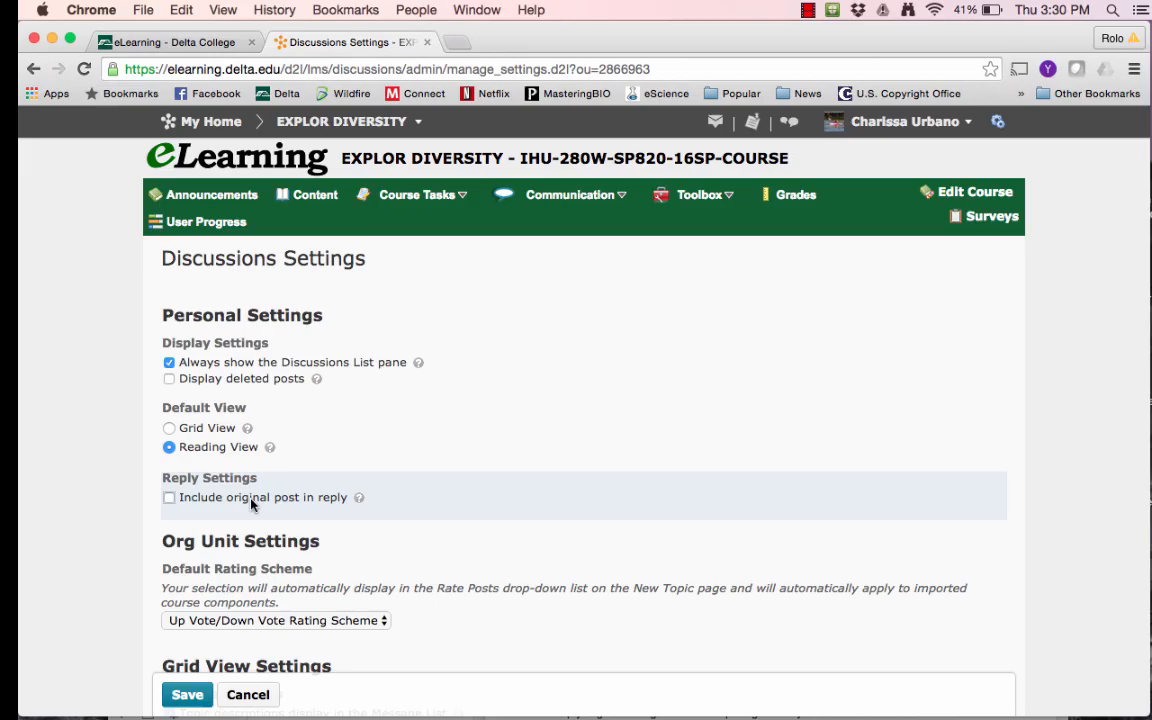
mouse_move(201, 443)
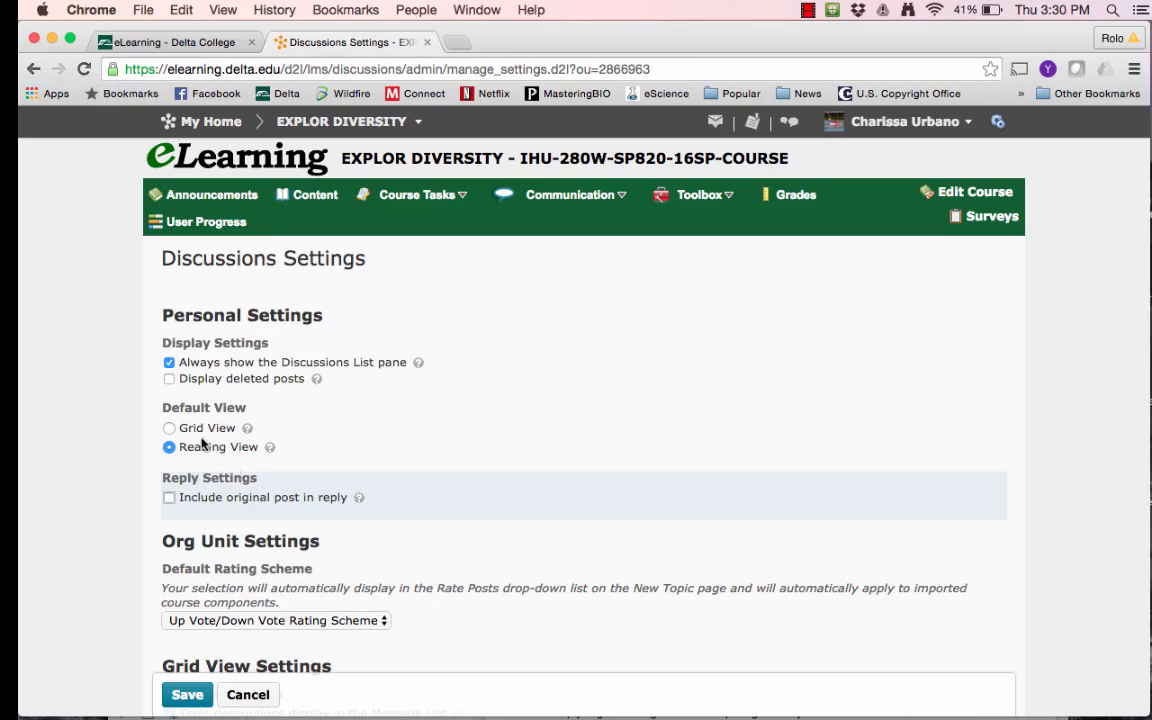
mouse_move(196, 458)
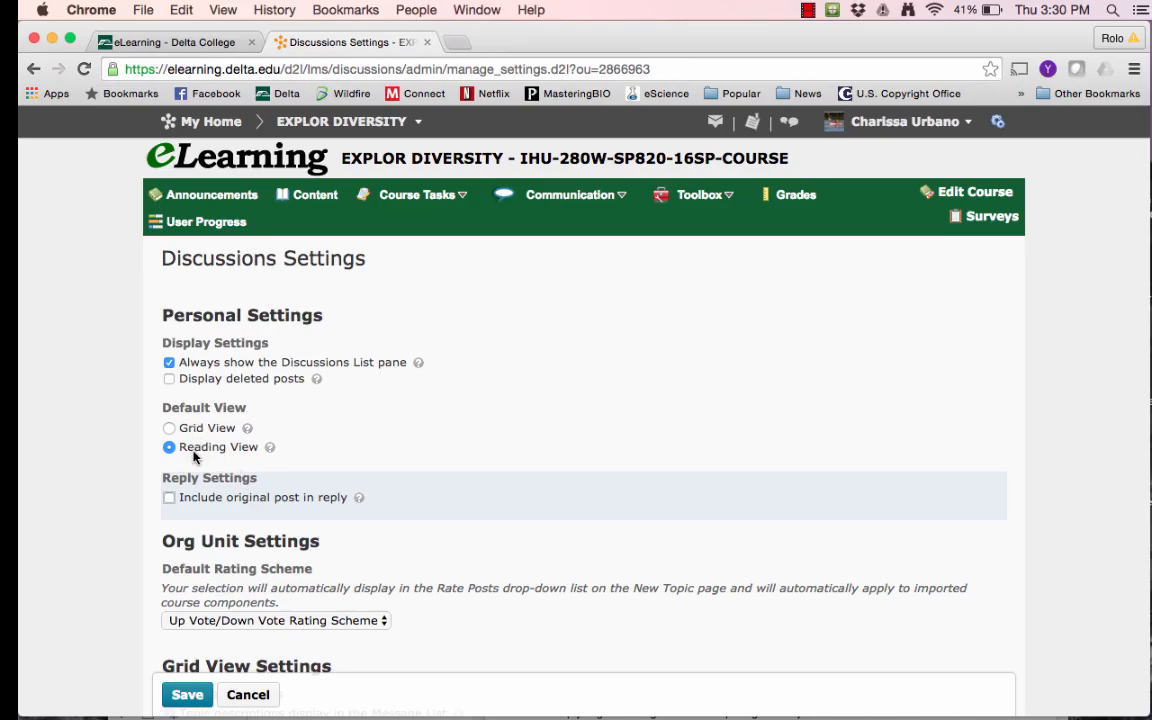
mouse_move(188, 435)
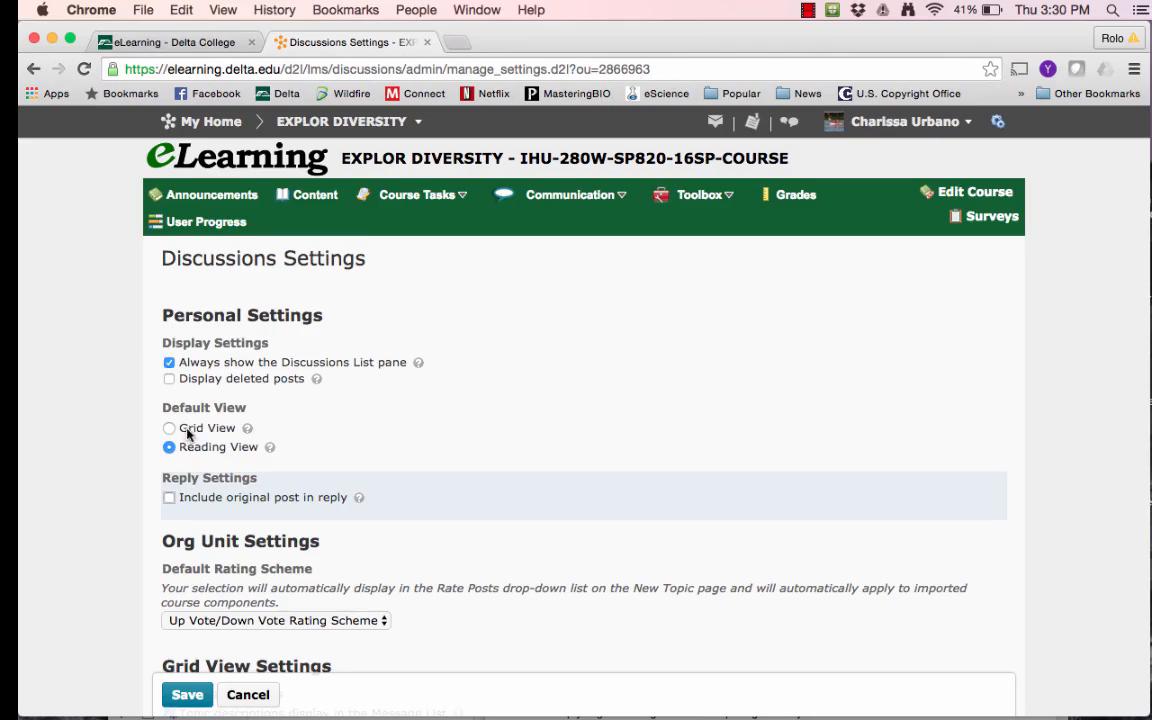
mouse_move(274, 628)
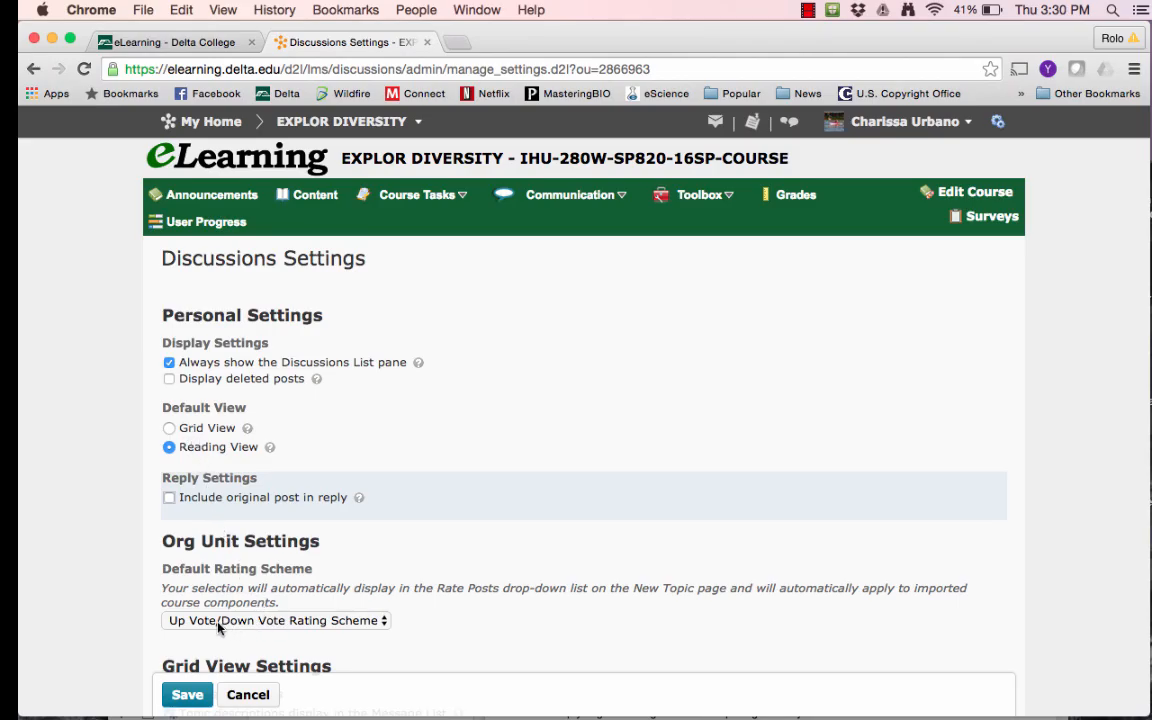
Expand the Default Rating Scheme dropdown, leaving Reading View as the default.
left_click(272, 621)
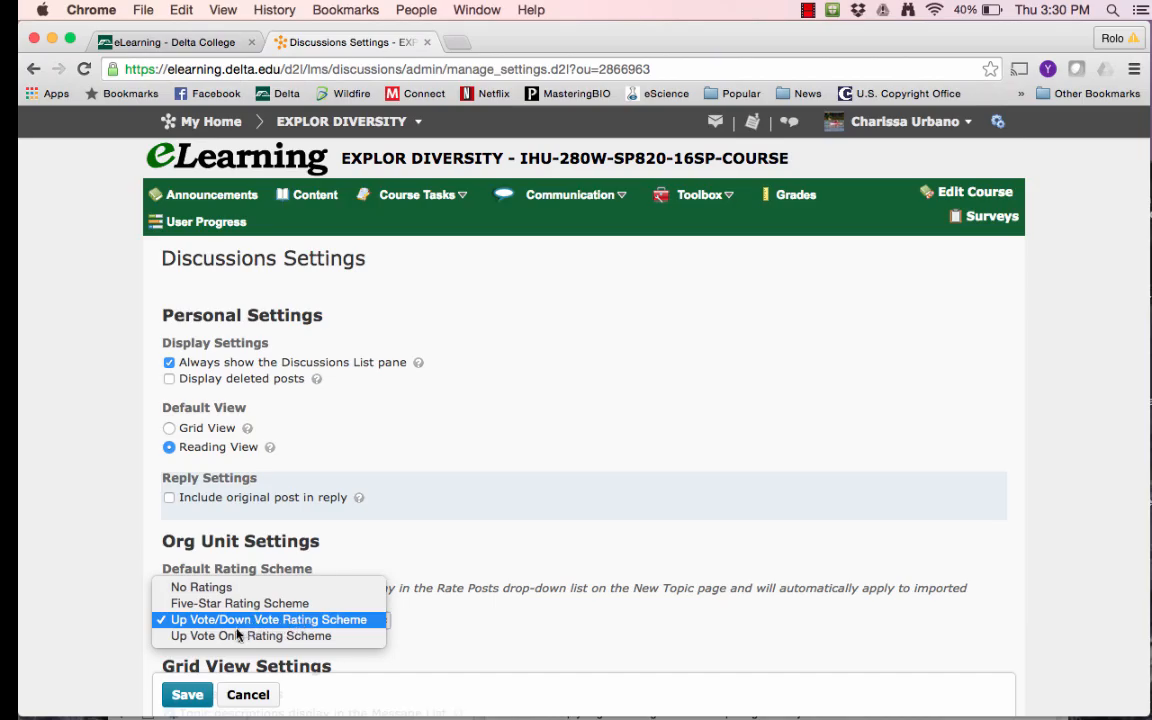
Keep the Up Vote/Down Vote rating scheme and save the discussion settings.
left_click(258, 619)
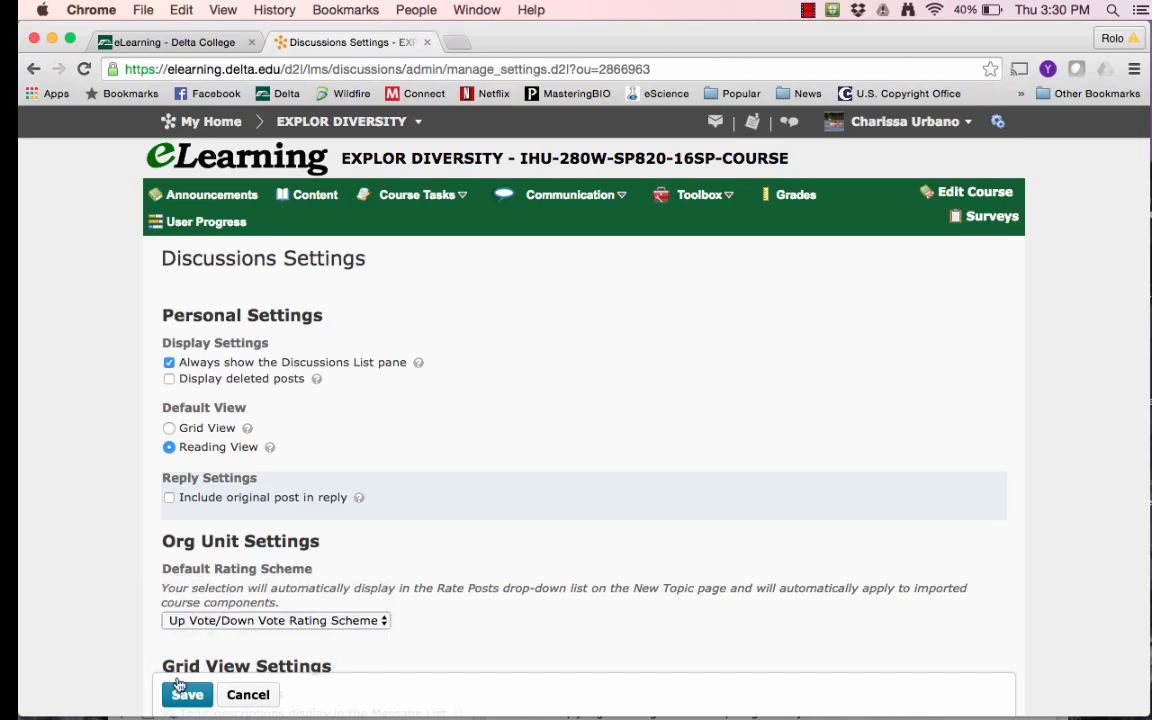
mouse_move(210, 639)
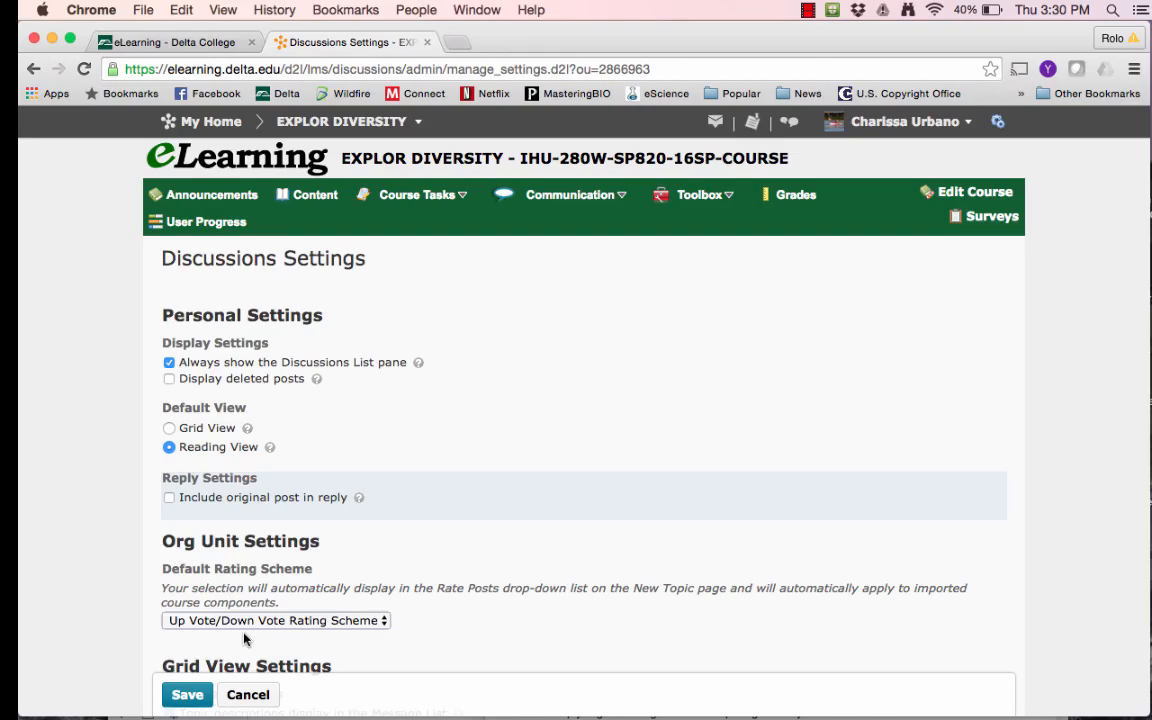
mouse_move(335, 580)
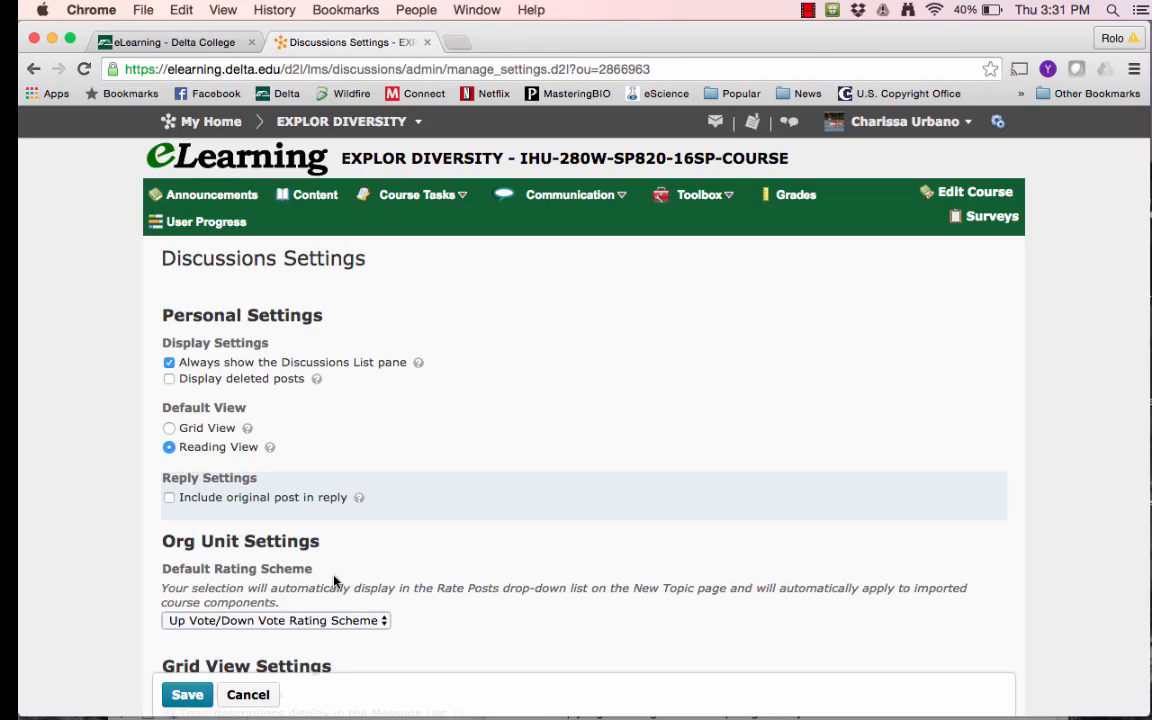
mouse_move(335, 582)
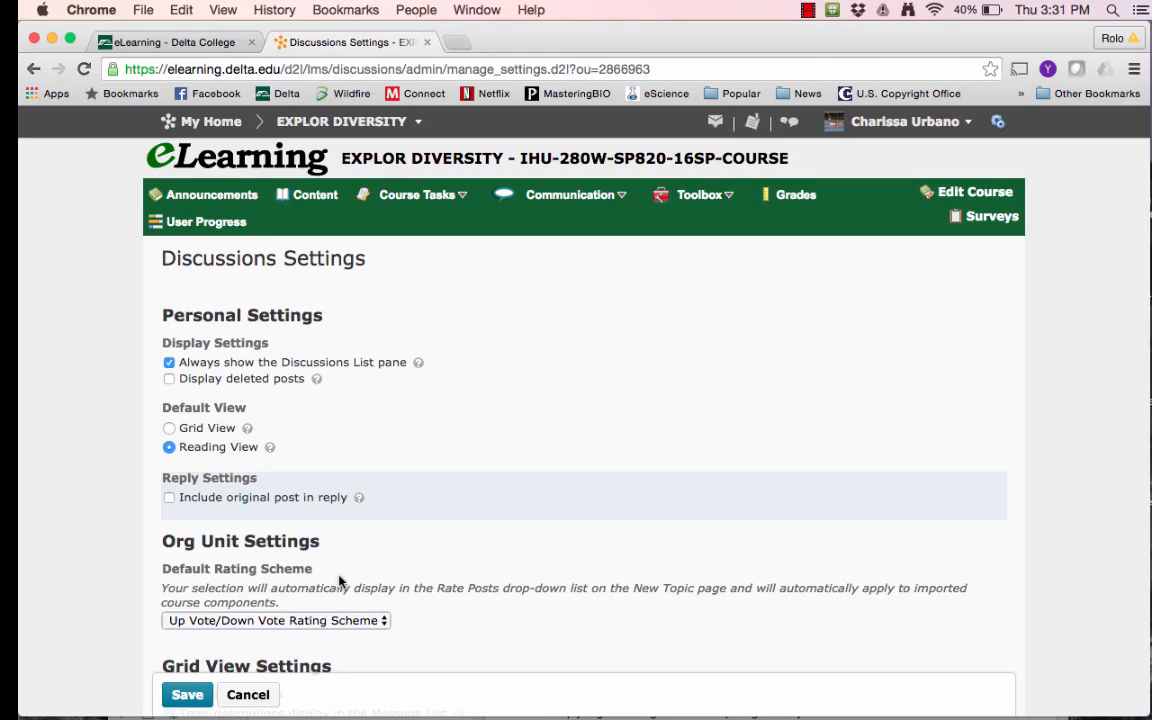
mouse_move(358, 558)
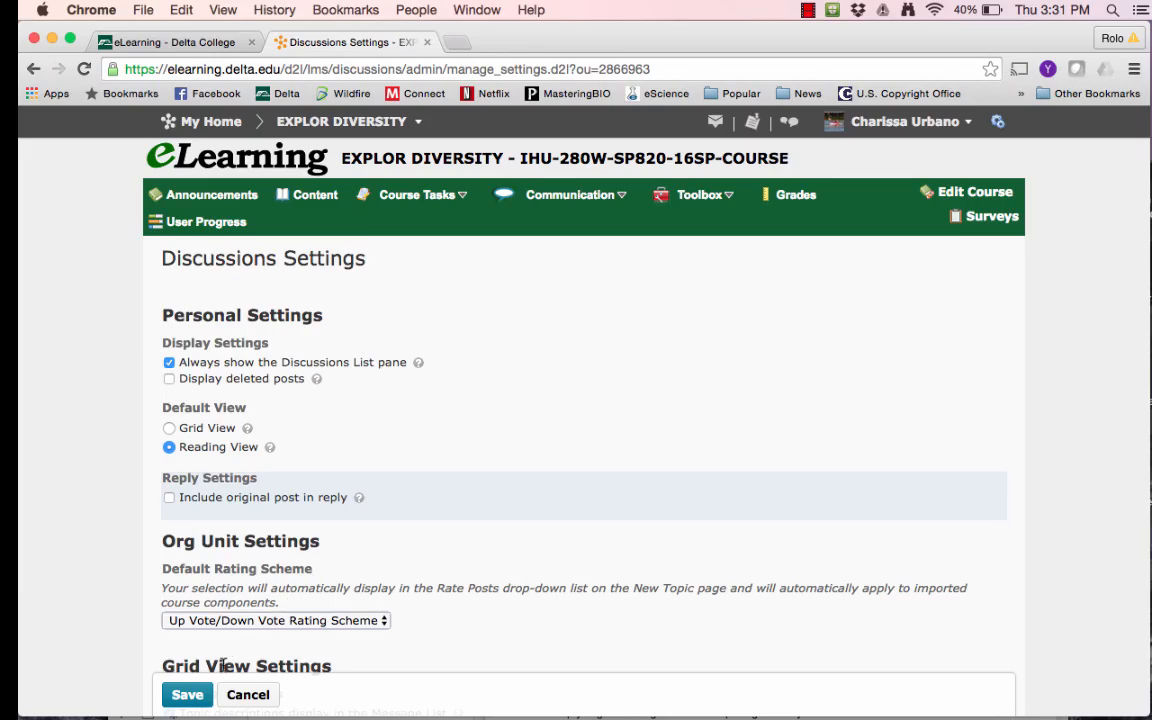
left_click(187, 695)
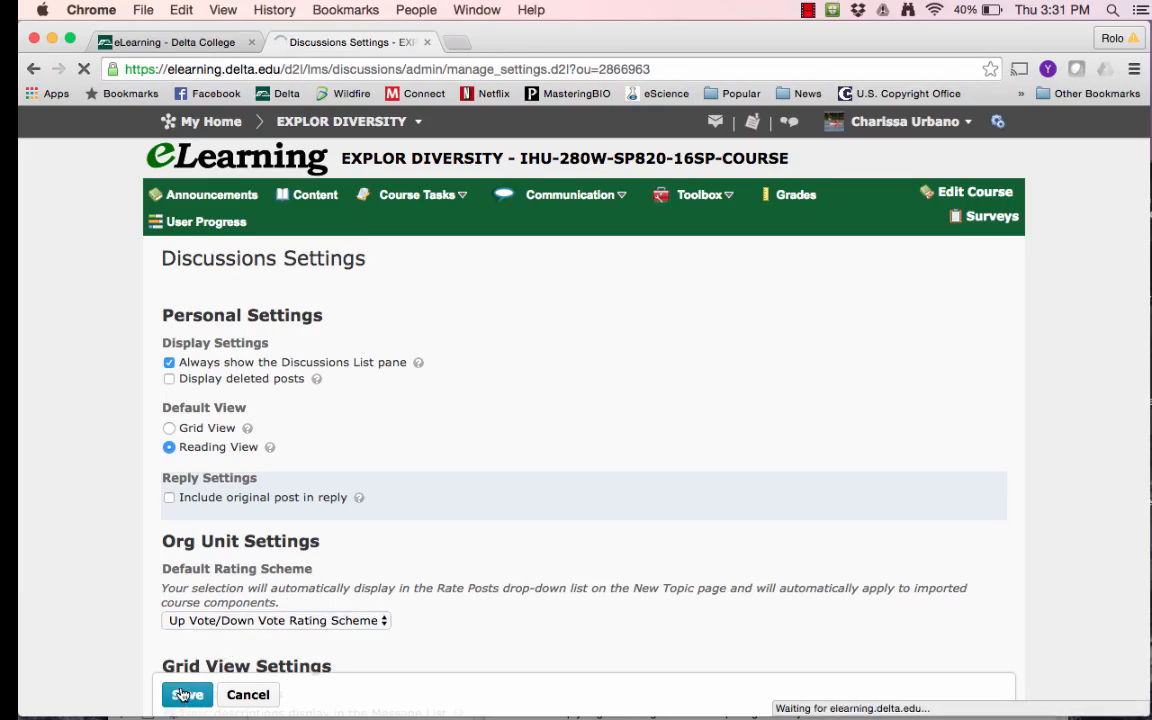
left_click(187, 694)
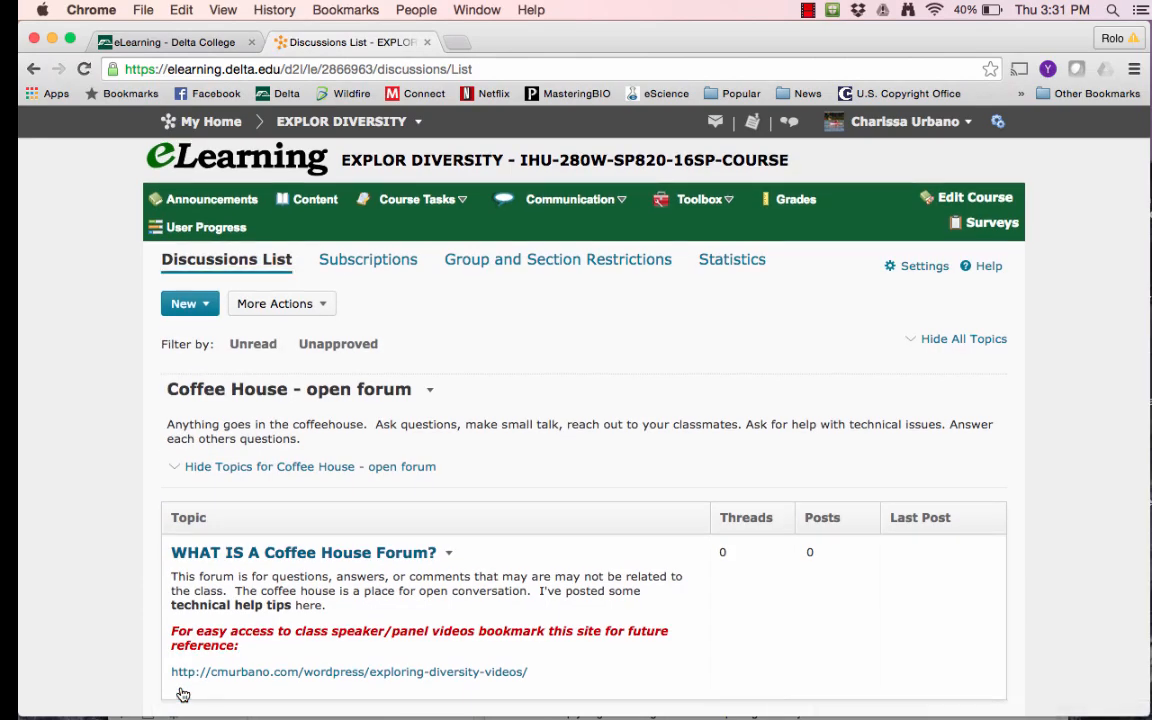